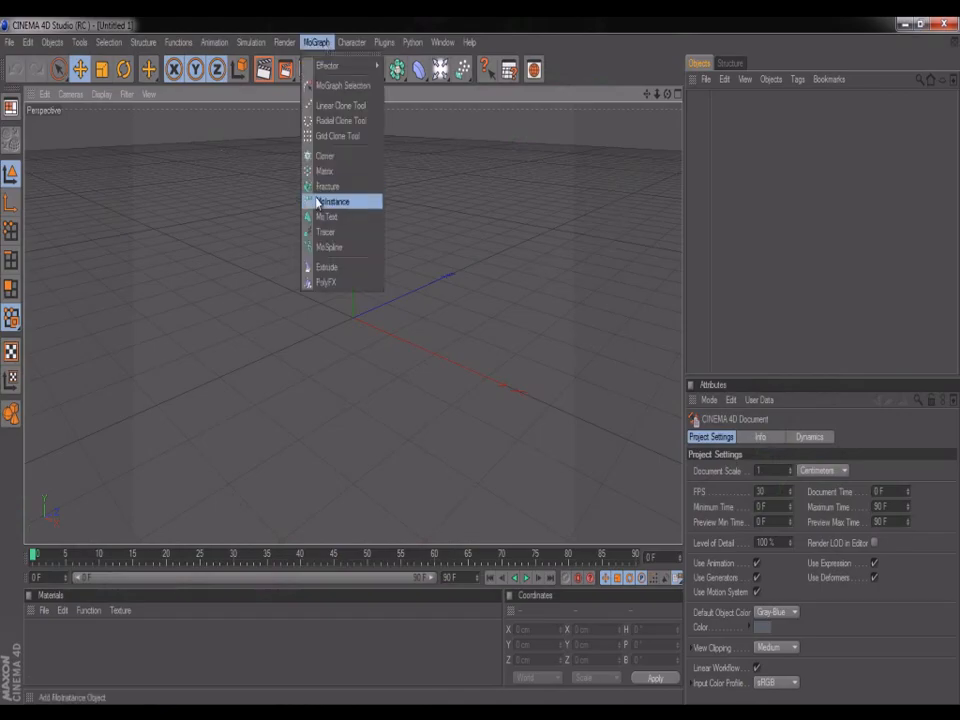
Step: Add a MoText object reading WIZARDZZ in a distressed grunge font
left_click(327, 216)
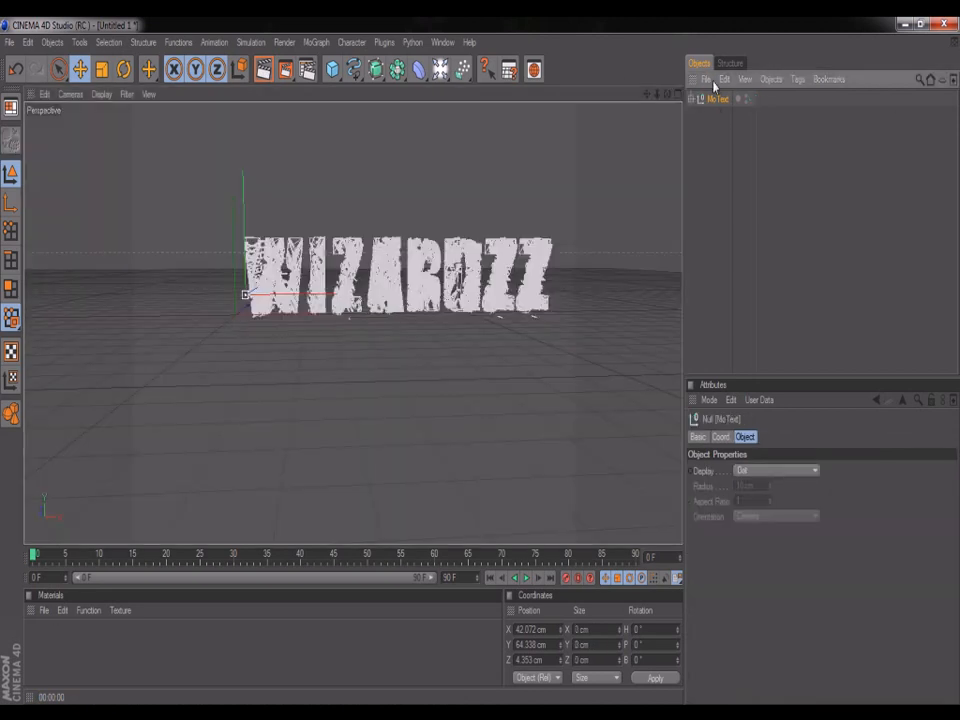
Step: Apply a new blue Nukei material to all WIZARDZZ letters and preview the render
left_click(692, 98)
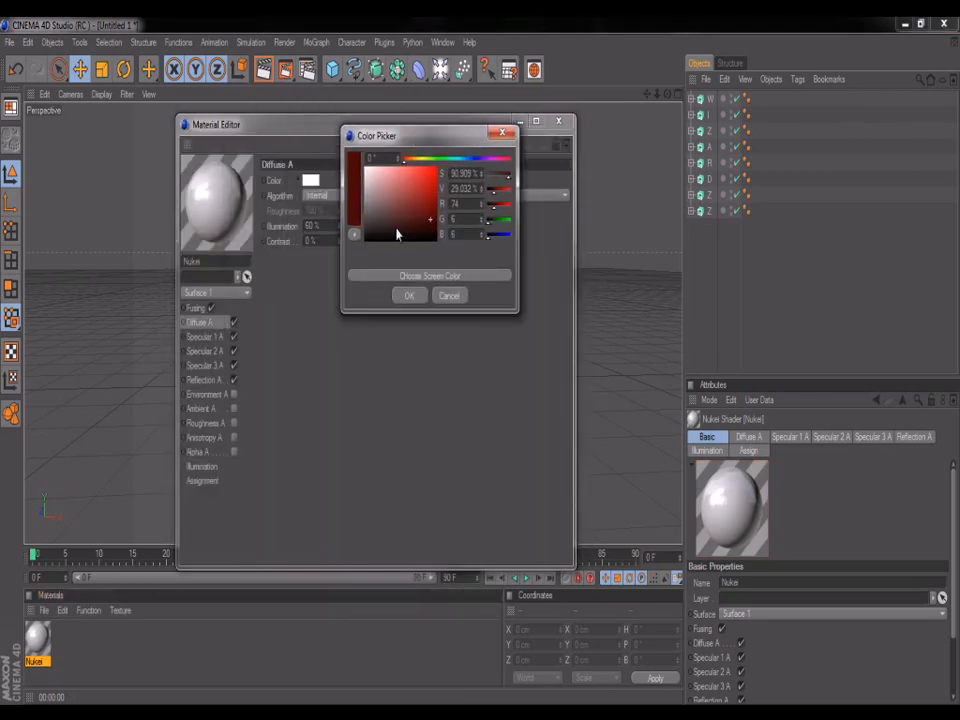
left_click(408, 295)
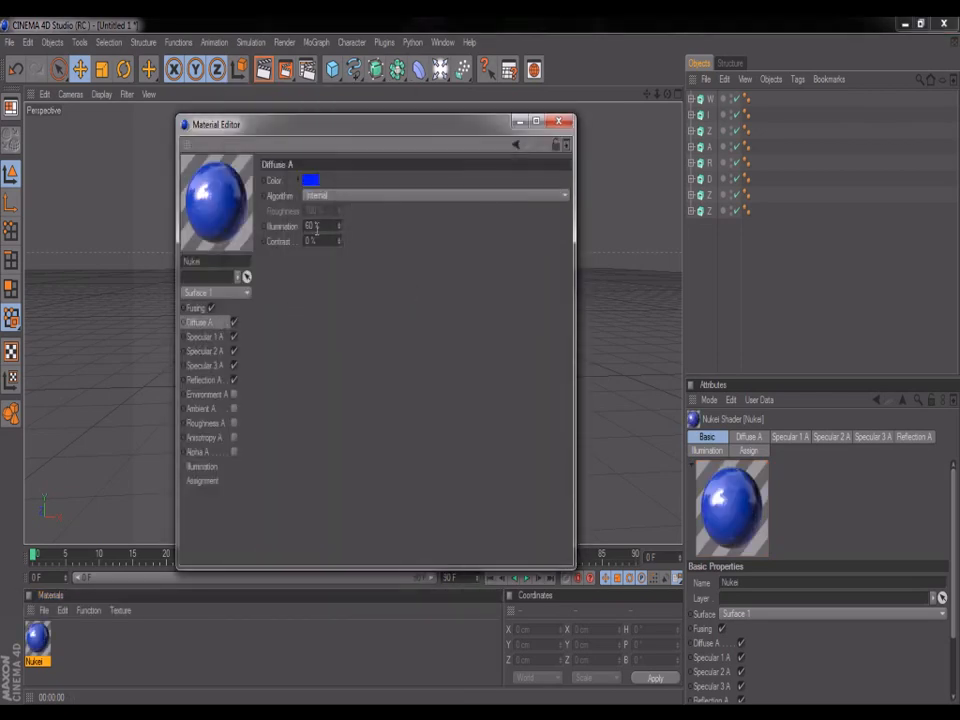
left_click(559, 122)
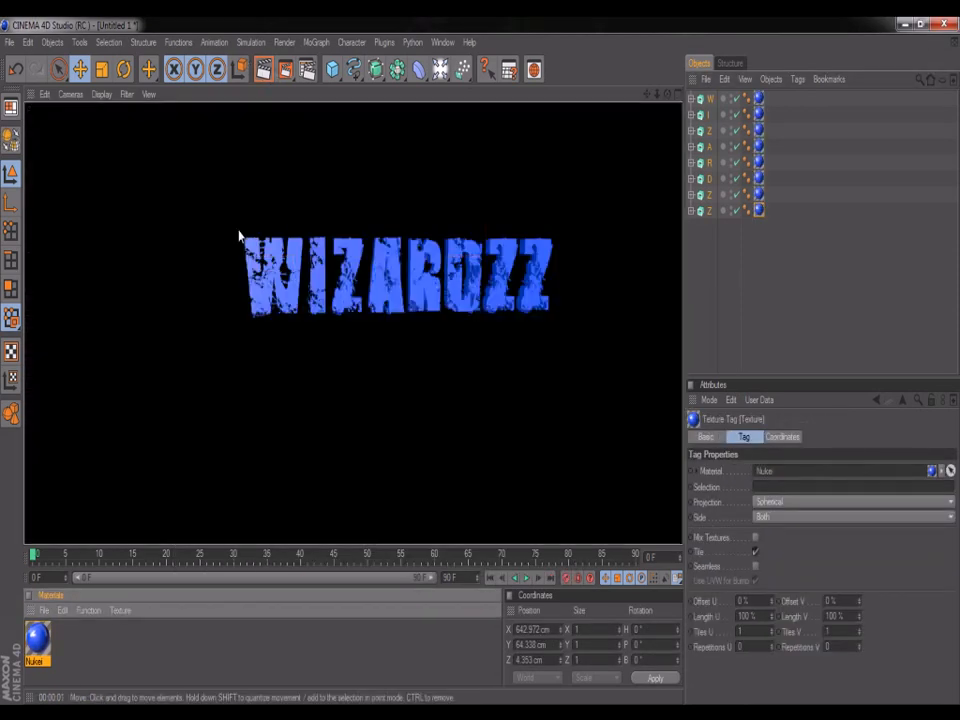
Step: Move and rotate individual letters such as W, I and A into a jumbled arrangement
left_click(263, 69)
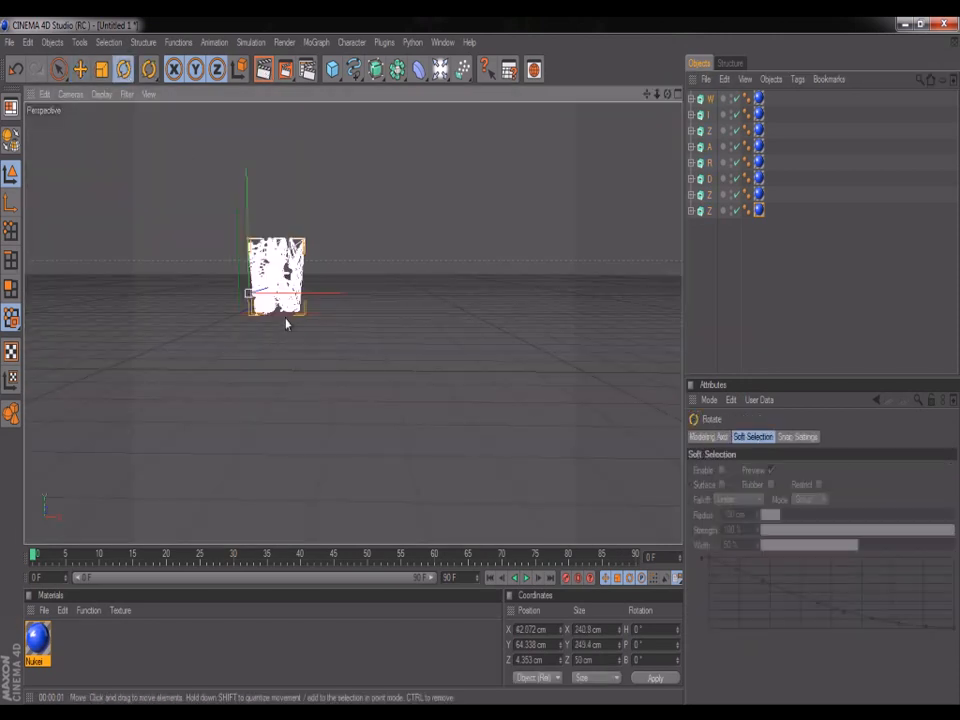
left_click(264, 69)
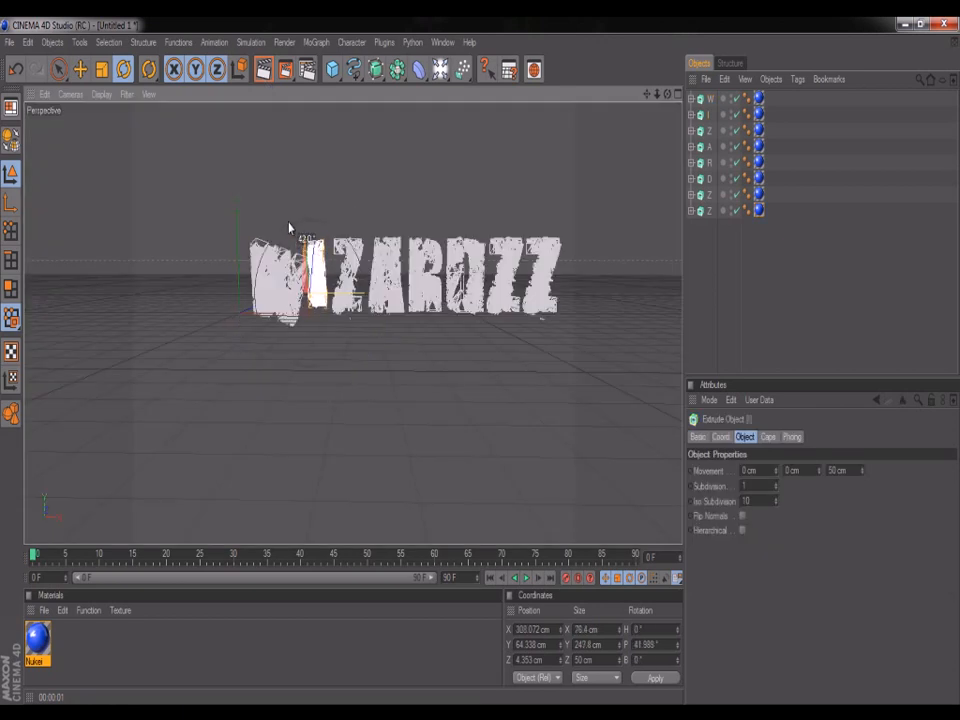
left_click(148, 69)
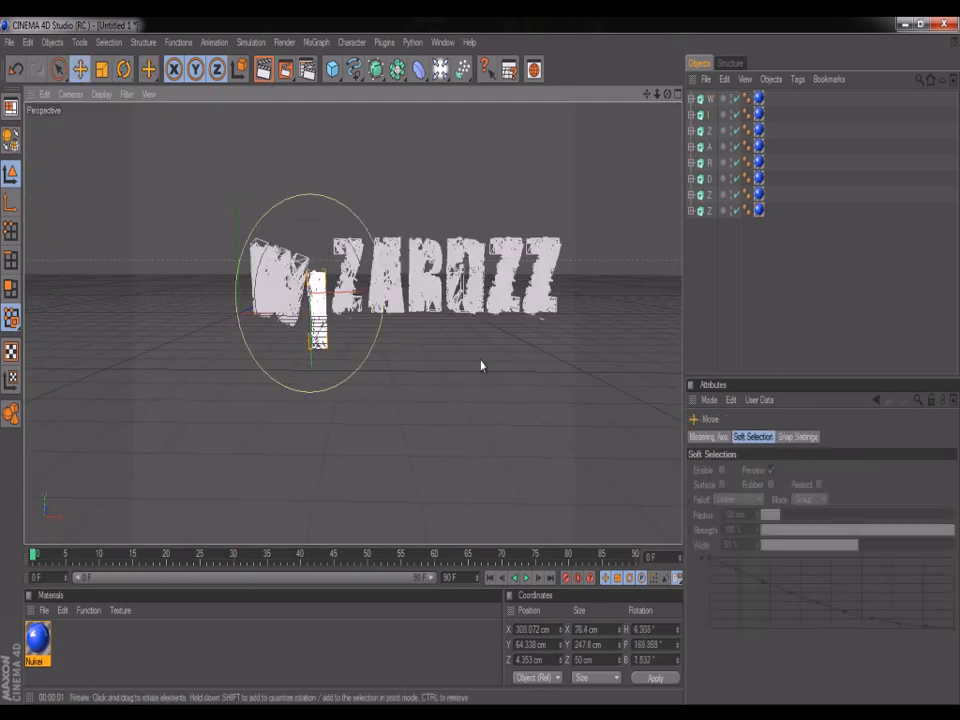
left_click(149, 69)
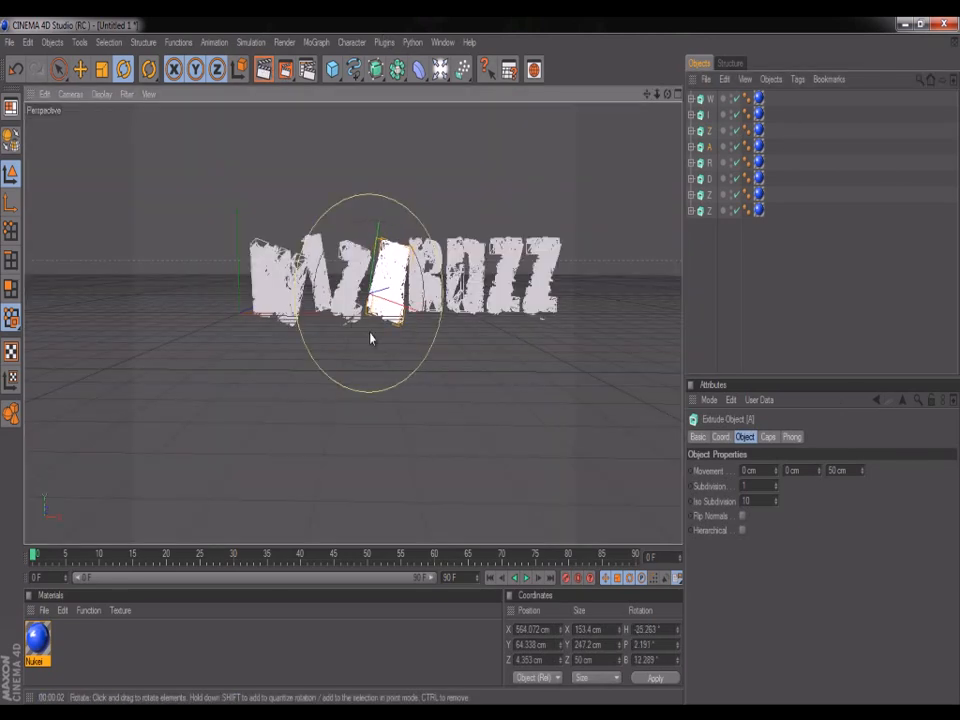
left_click_drag(370, 340, 335, 300)
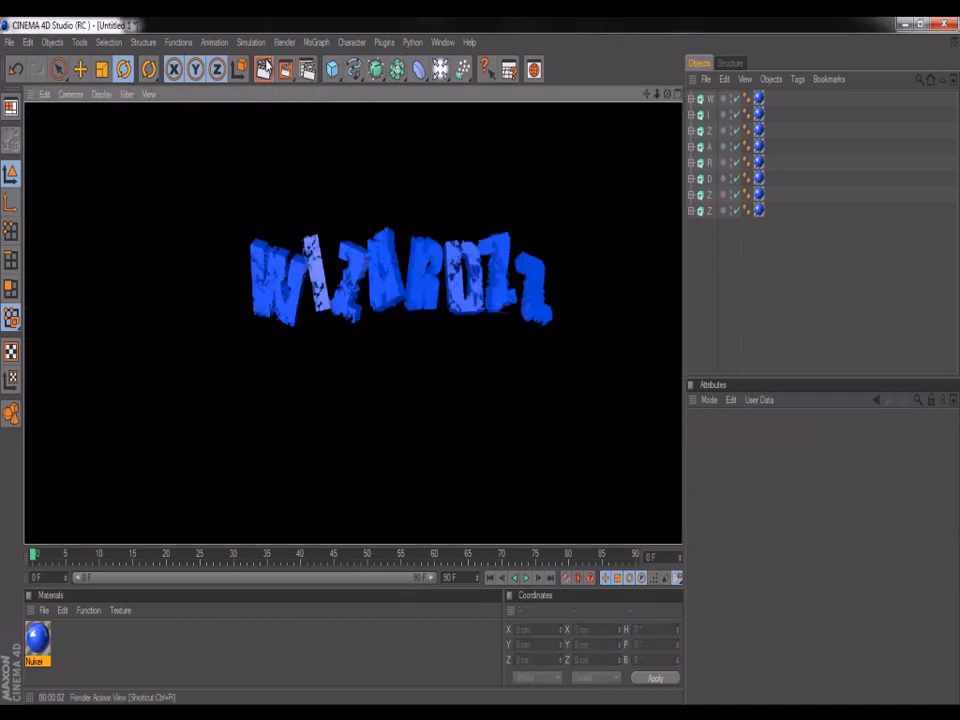
Step: Add a light and sky, then render to a 1240×240 PSD with Best anti-aliasing
left_click(439, 69)
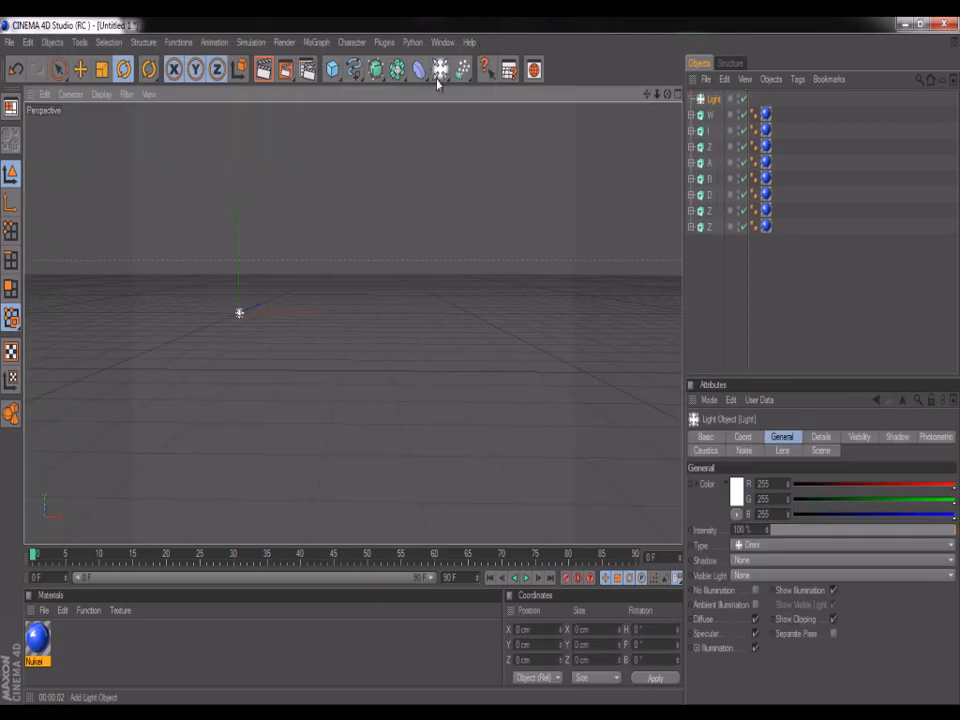
left_click(439, 69)
type("wizz")
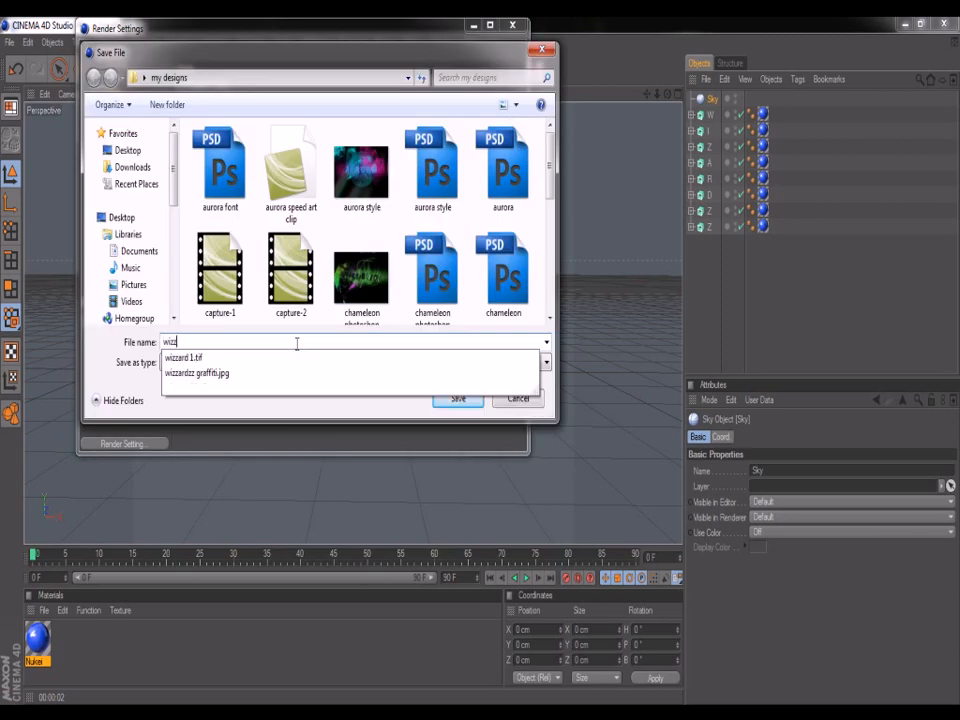
left_click(457, 398)
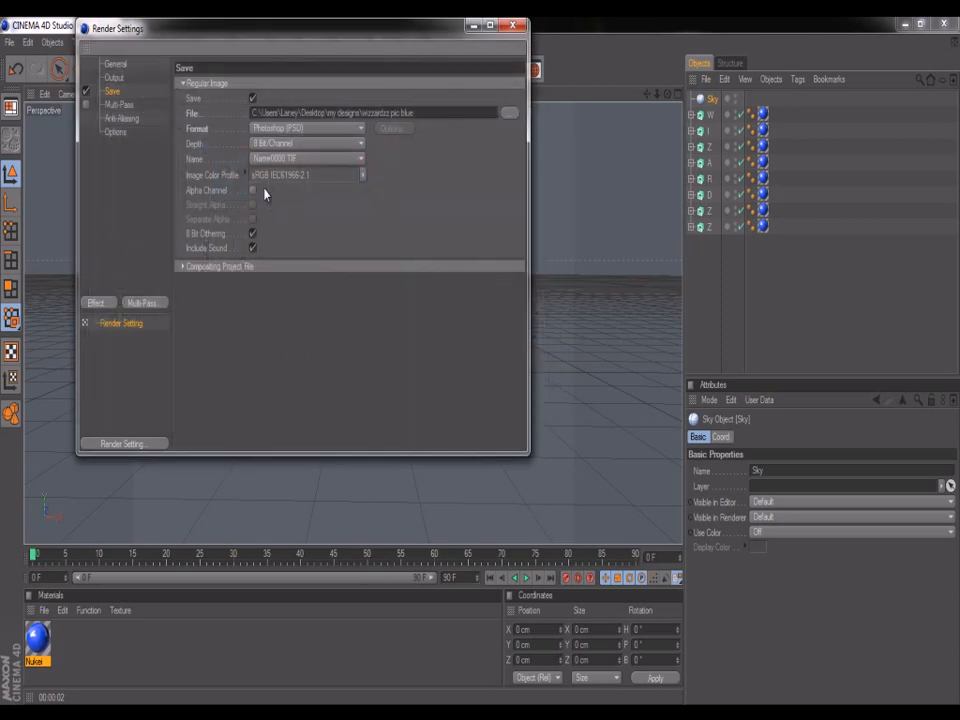
left_click(114, 77)
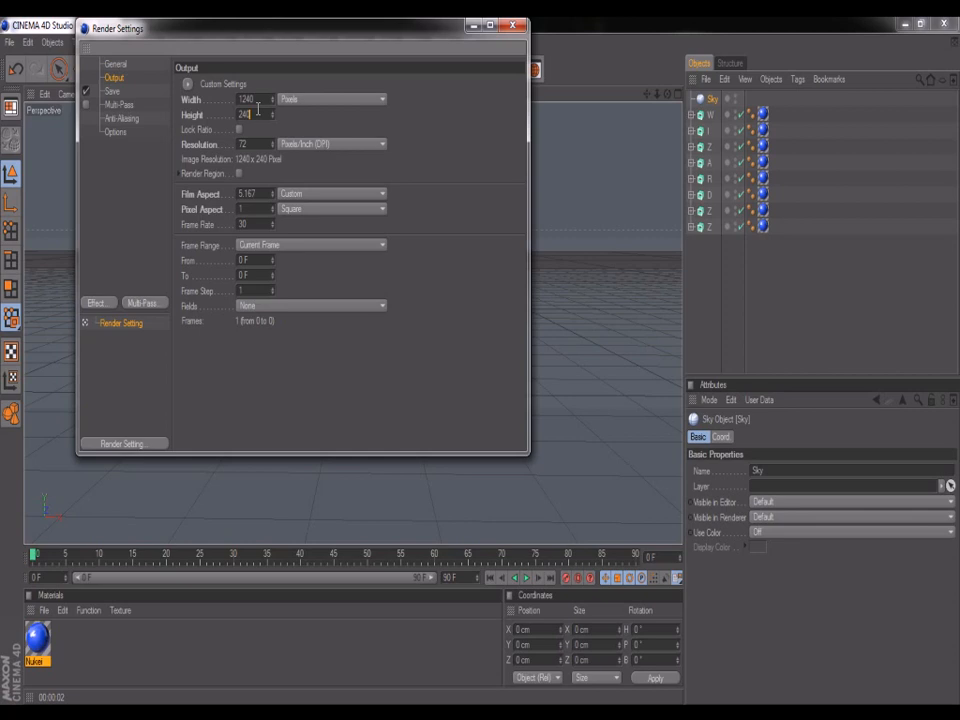
left_click(122, 118)
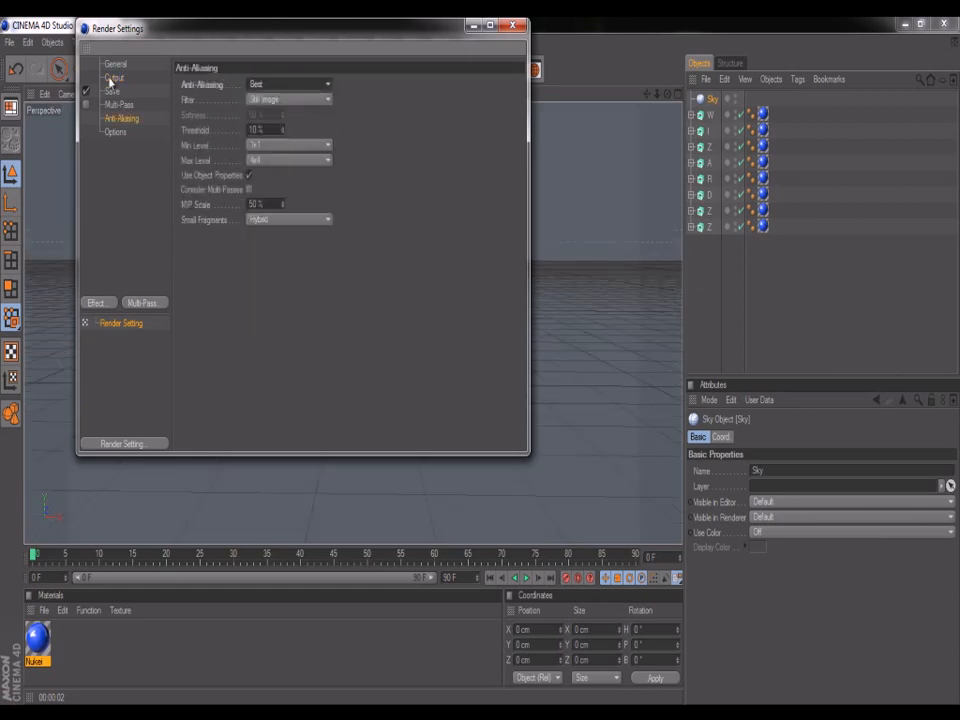
left_click(521, 27)
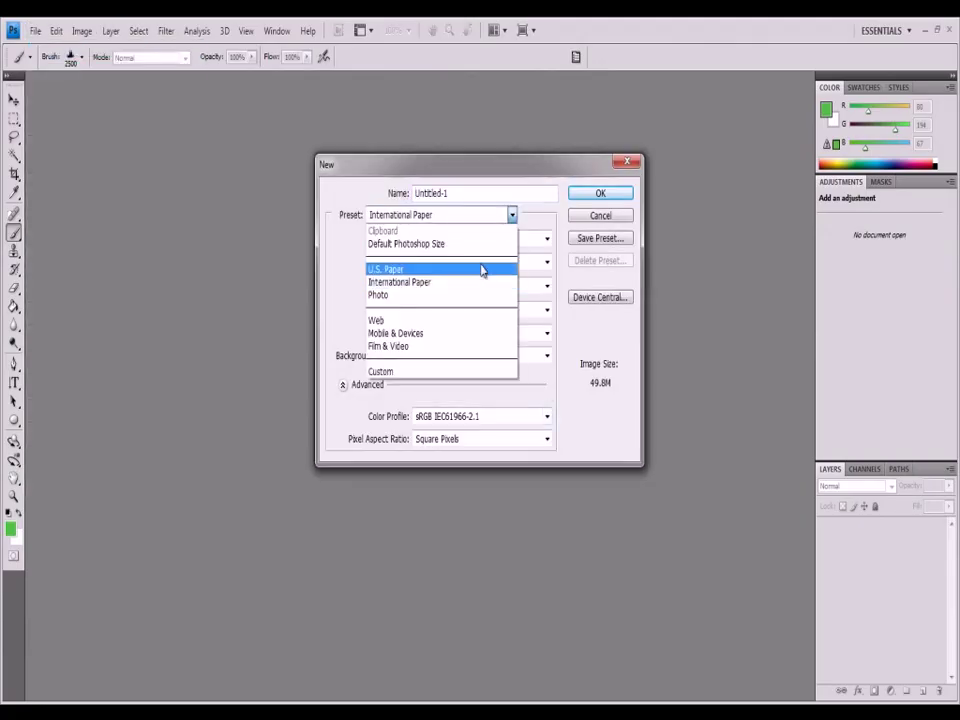
Step: Create a paper-sized Photoshop document filled black, with yellow as foreground colour
left_click(600, 193)
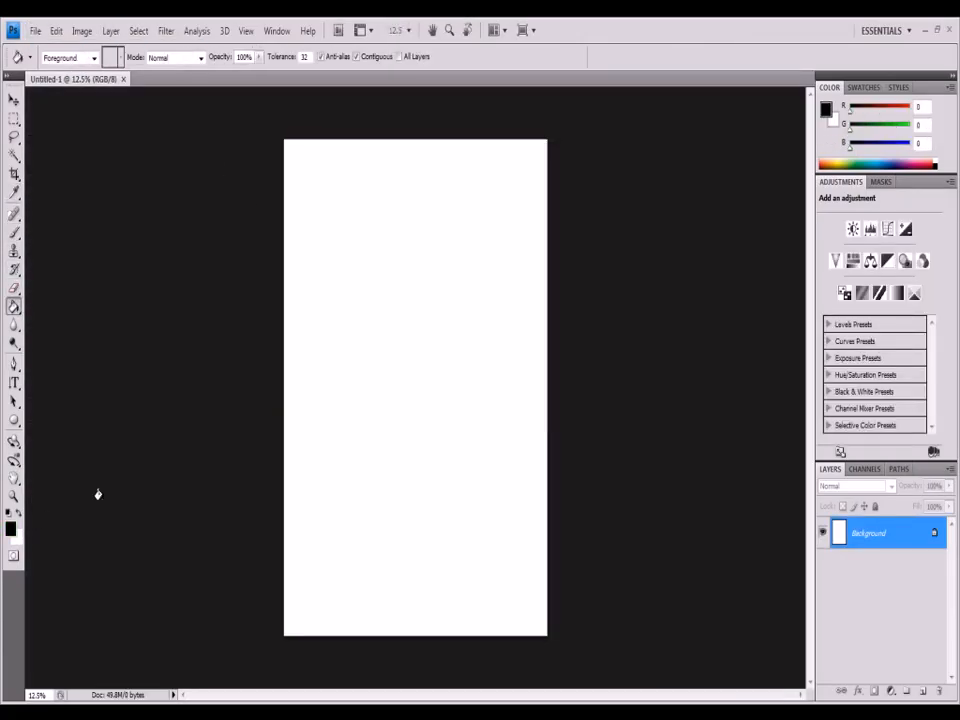
left_click(923, 690)
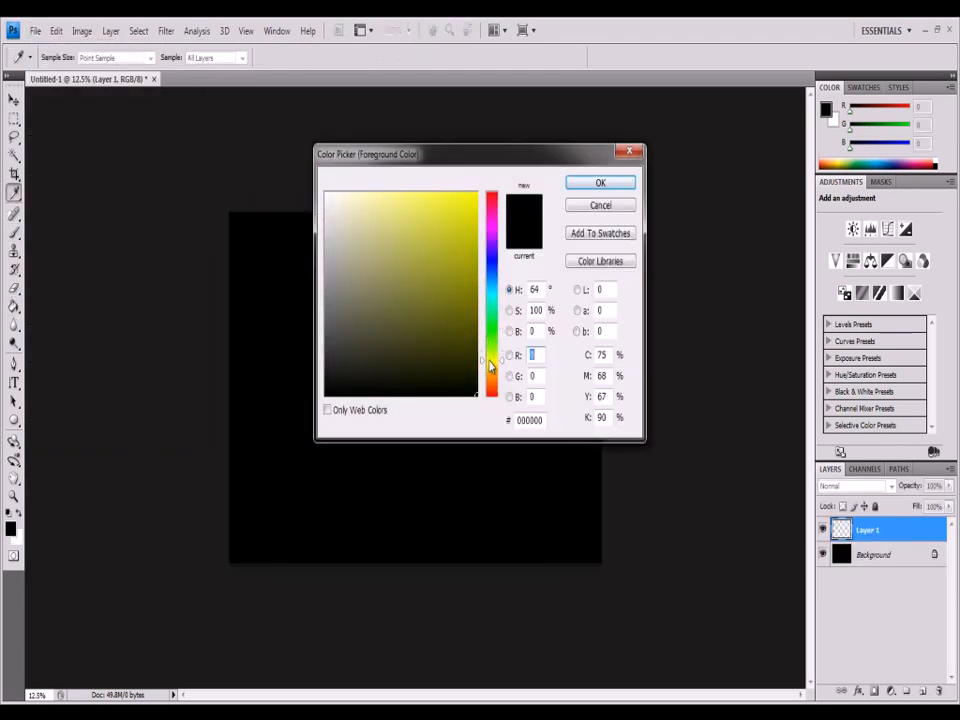
left_click(600, 182)
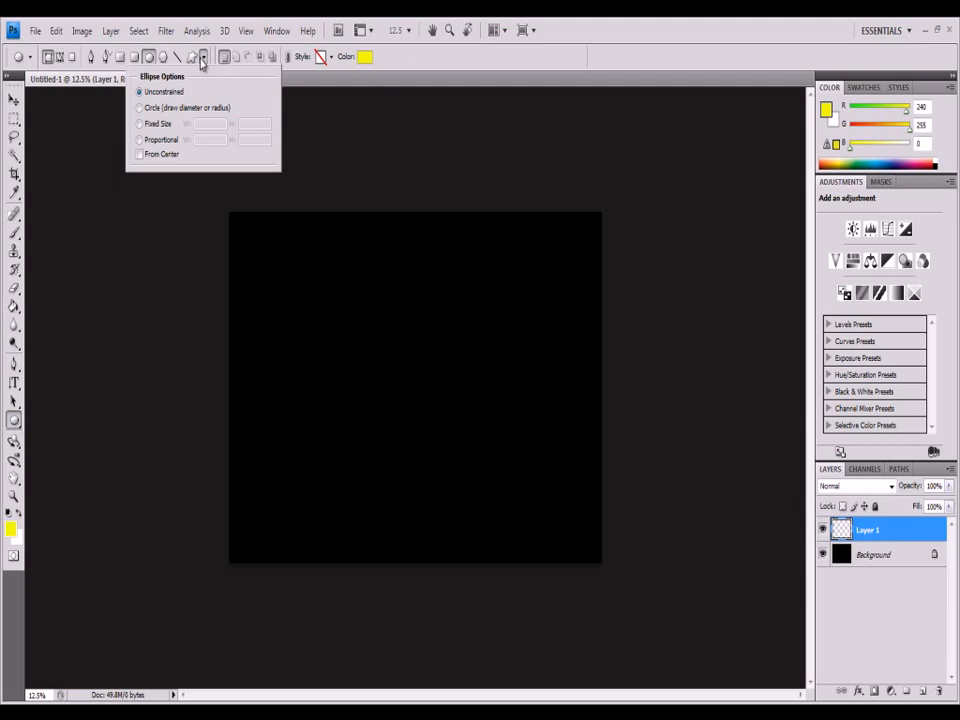
Step: Blur a yellow ellipse into a soft glow band and begin opening a file
left_click(202, 56)
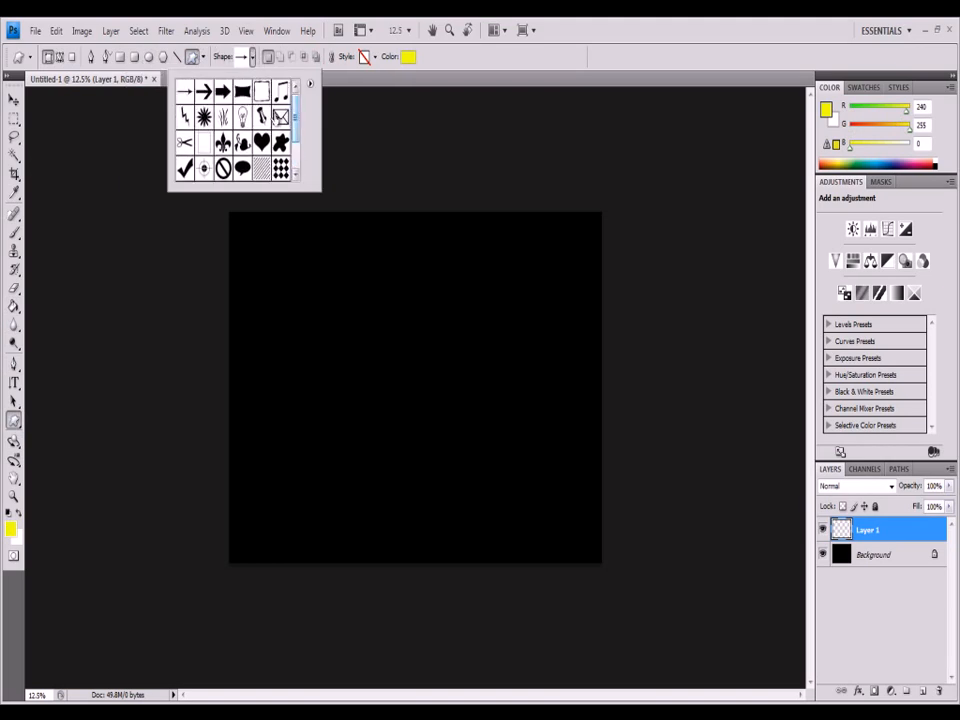
left_click(165, 30)
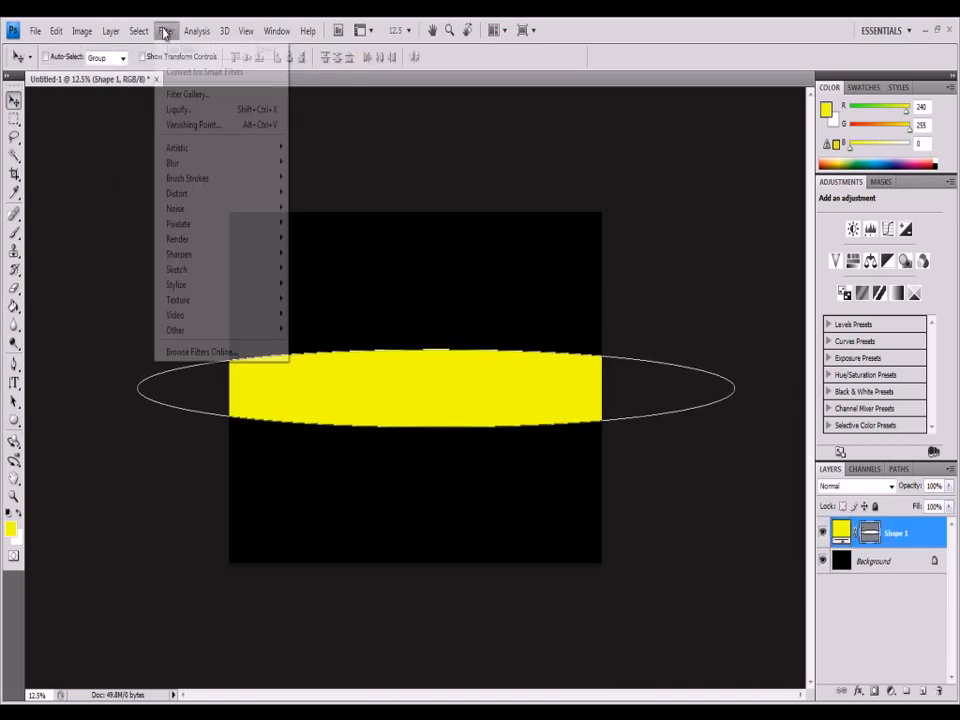
left_click(173, 162)
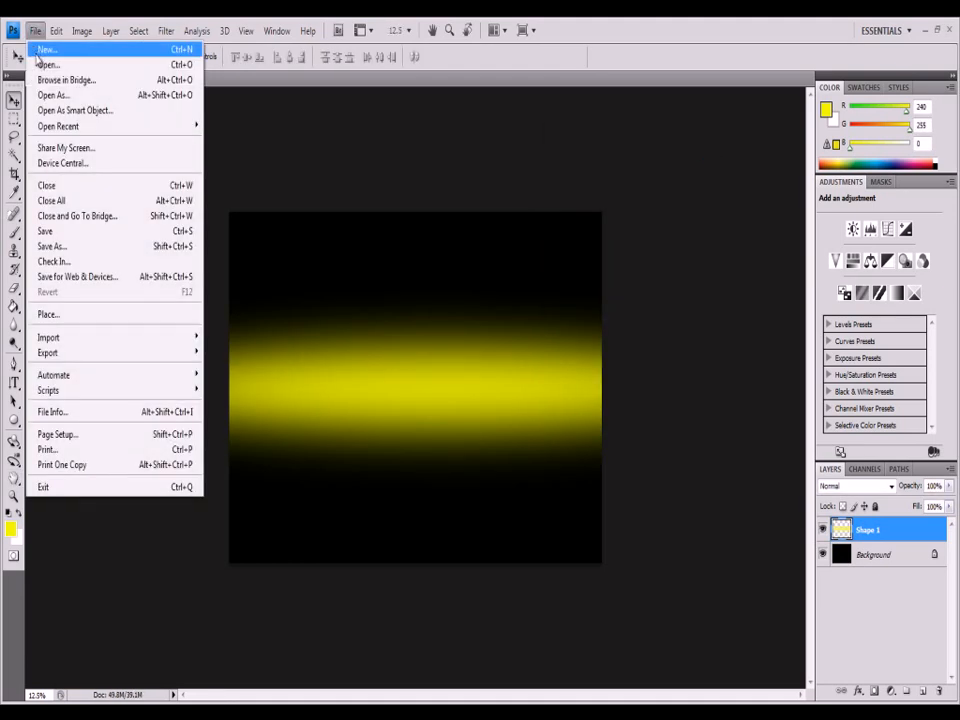
left_click(47, 65)
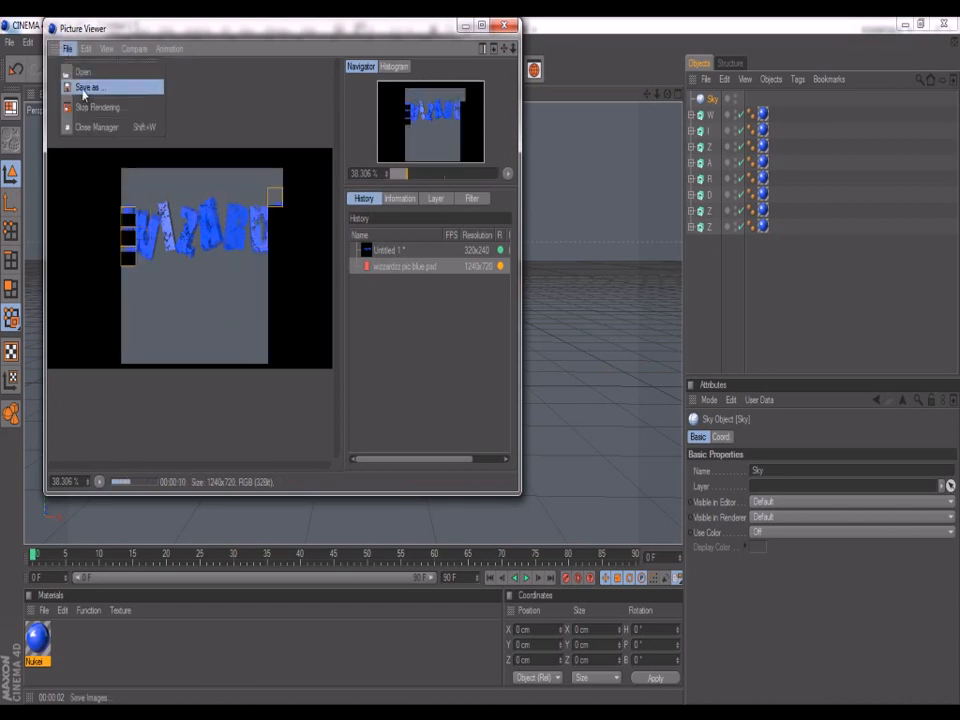
left_click(88, 87)
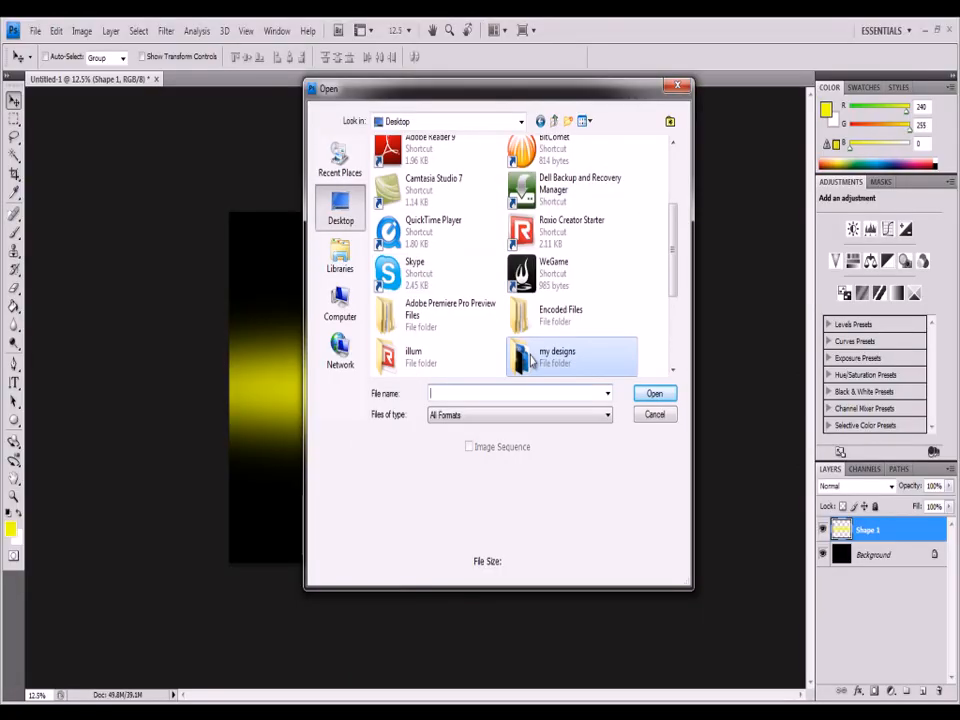
Step: Fetch the wizzardzz pic blue render from the my designs folder
double_click(557, 355)
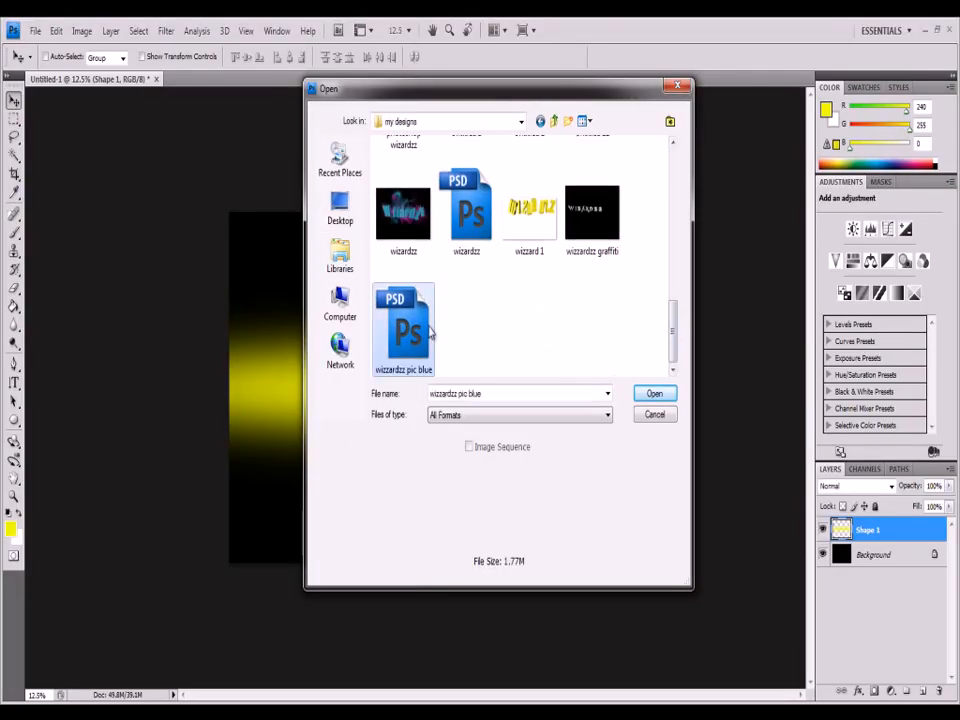
left_click(654, 392)
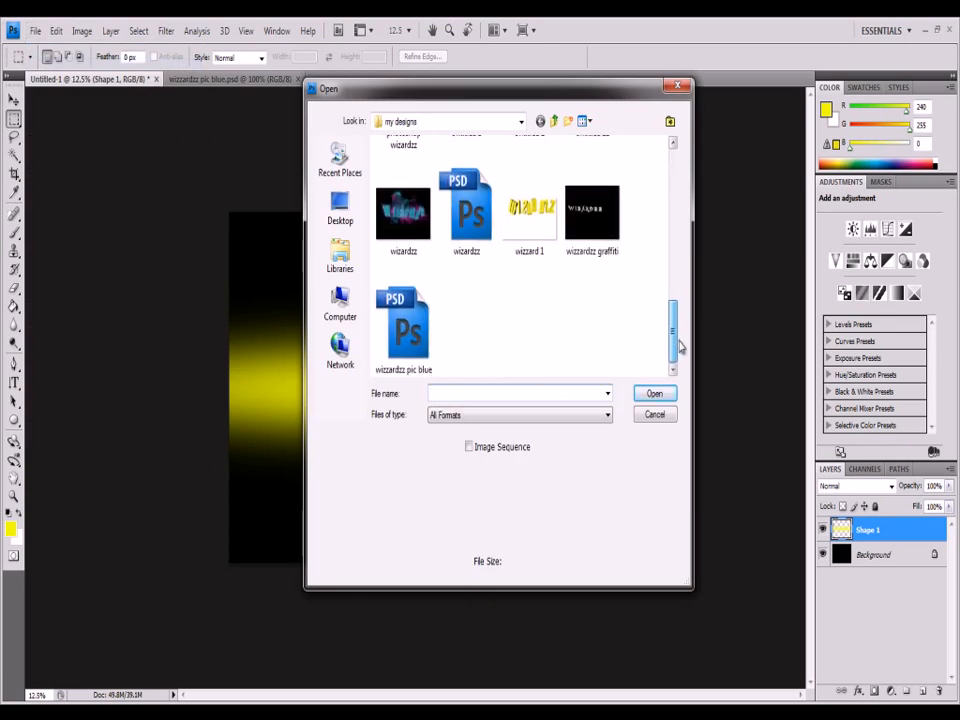
scroll("up", 3)
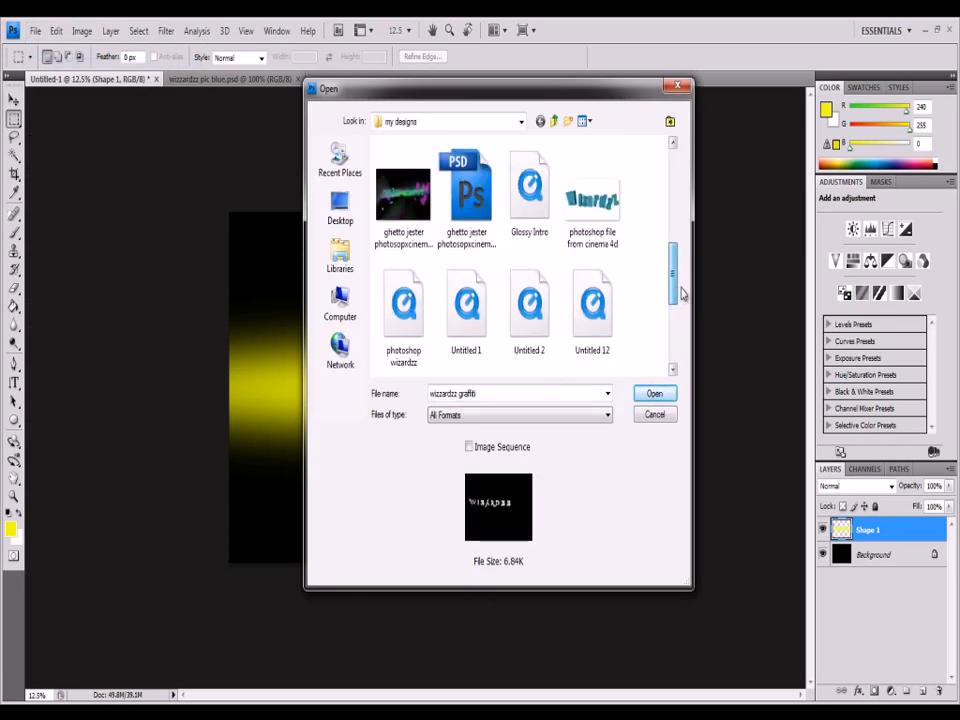
left_click(654, 392)
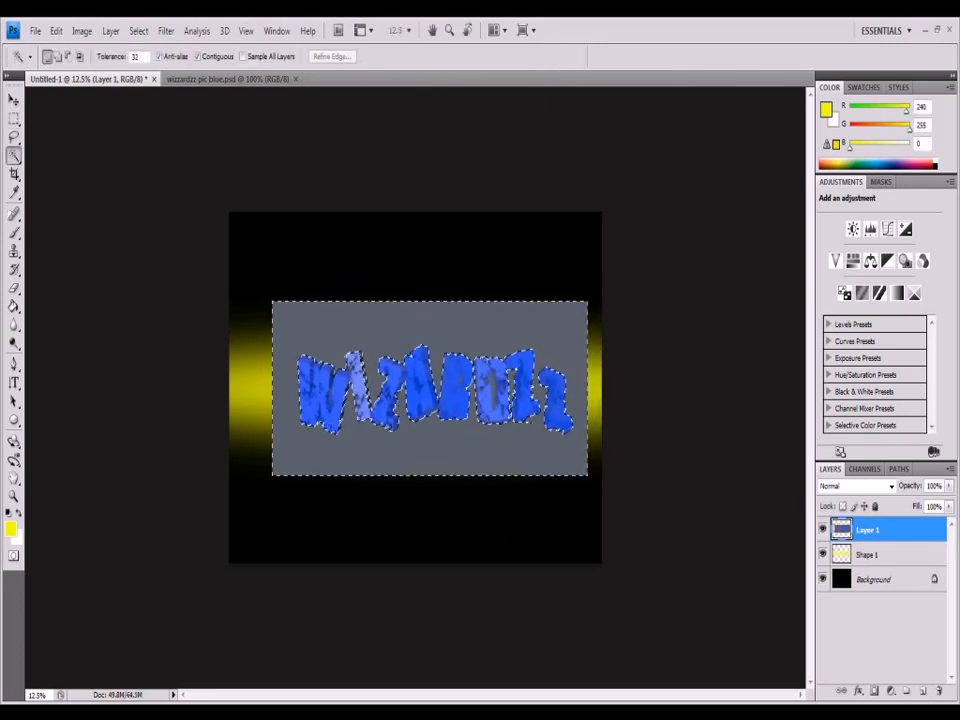
Step: Delete the grey backdrop and add a linked, fainter duplicate of the lettering layer
left_click(14, 100)
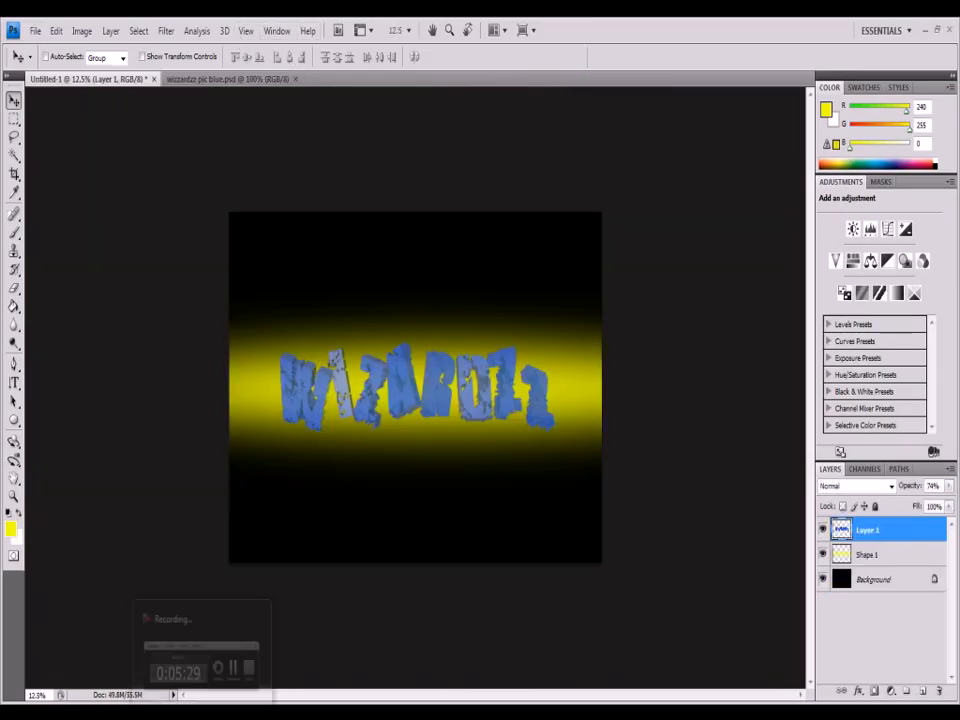
left_click(867, 555)
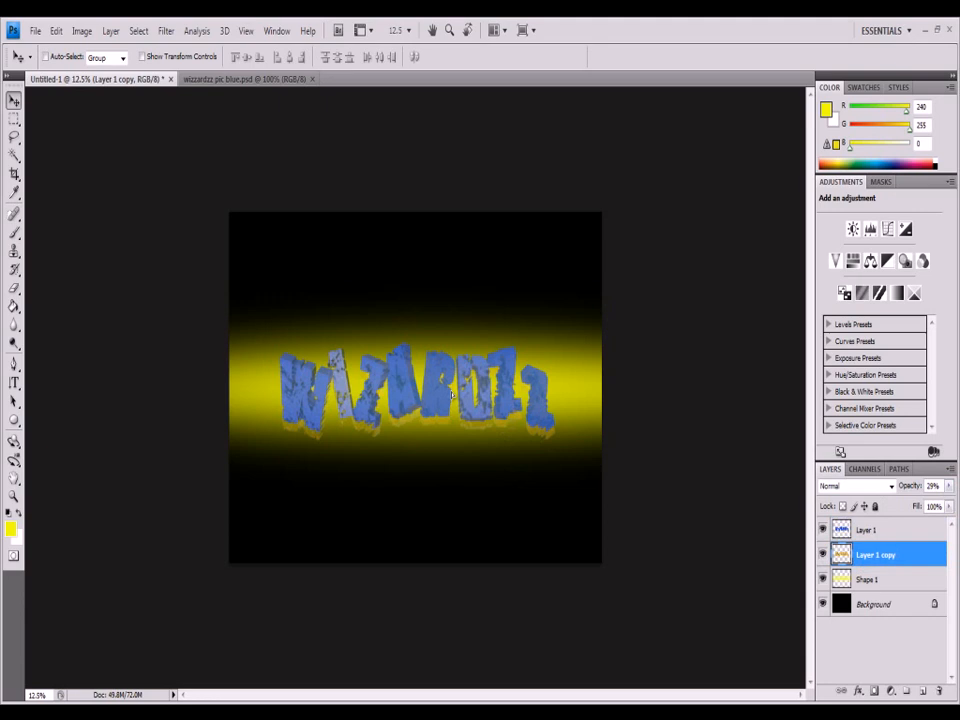
left_click(866, 530)
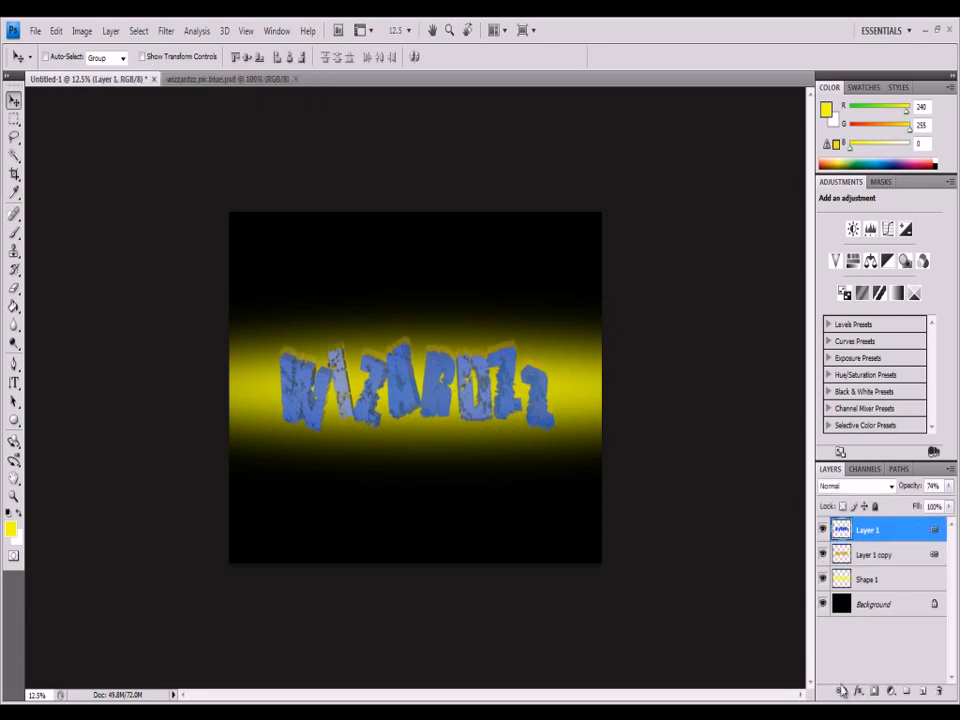
left_click(875, 555)
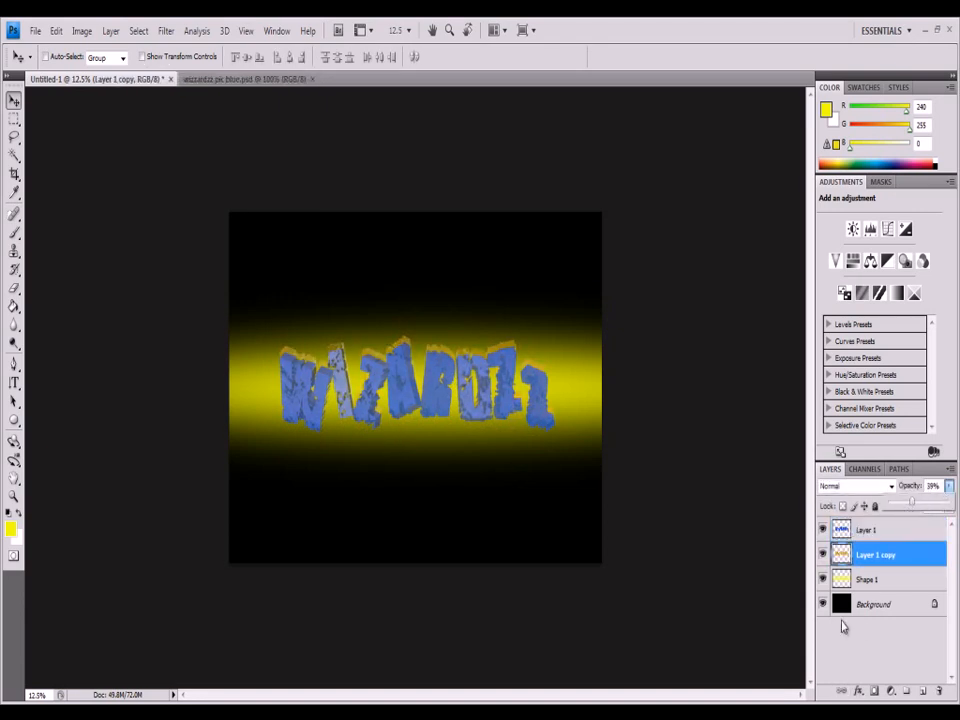
left_click(866, 529)
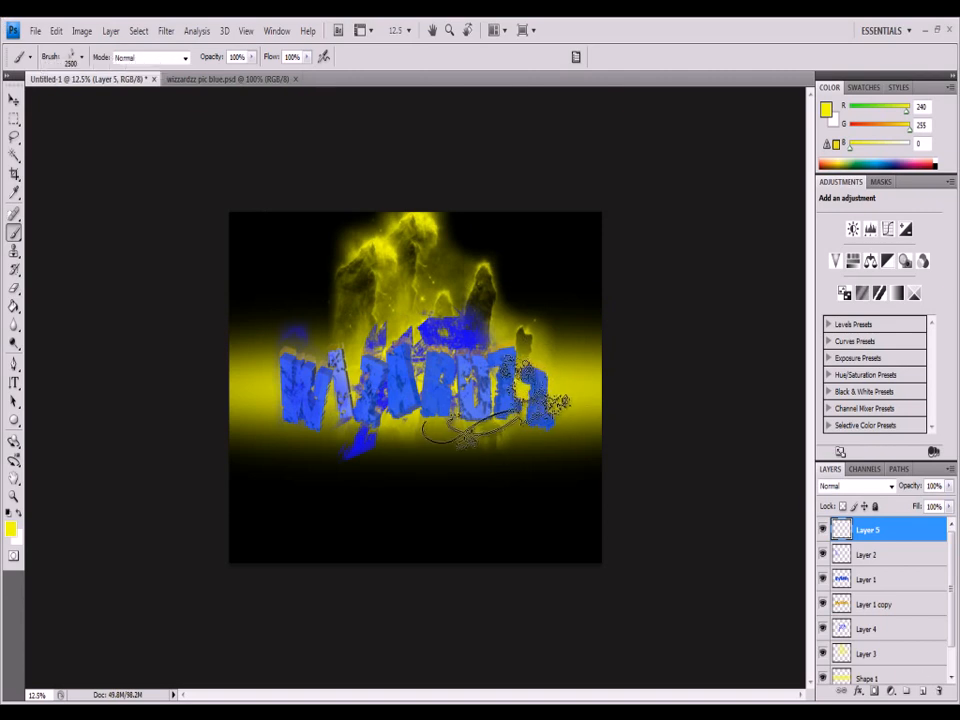
Step: Stamp yellow swirling streaks, a top-right splash, glow and blue spatter around the lettering
left_click_drag(867, 529, 867, 579)
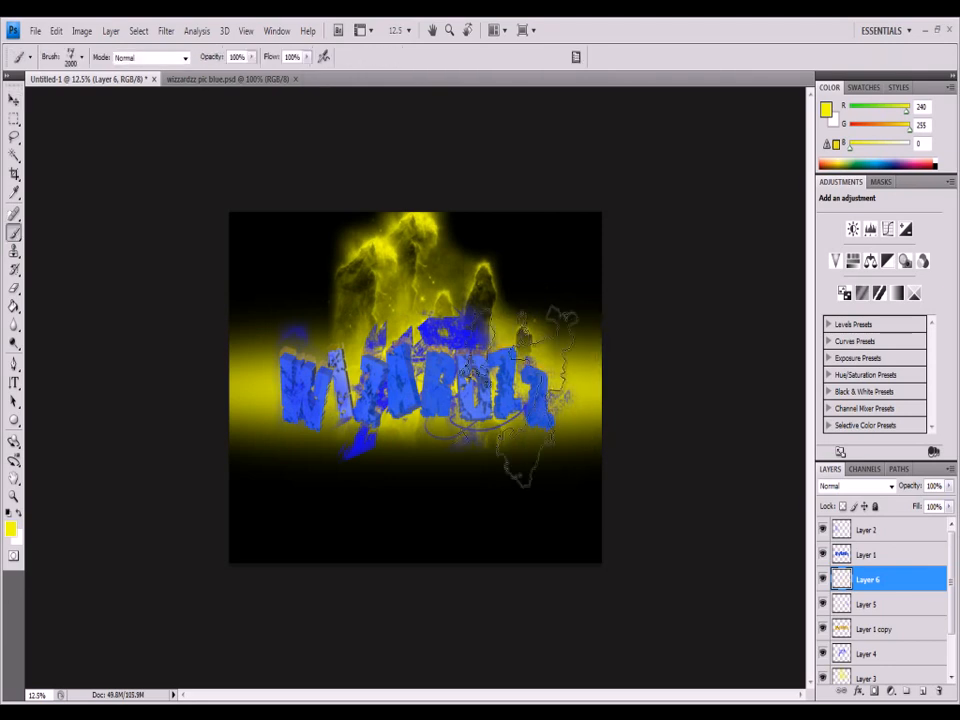
left_click(14, 99)
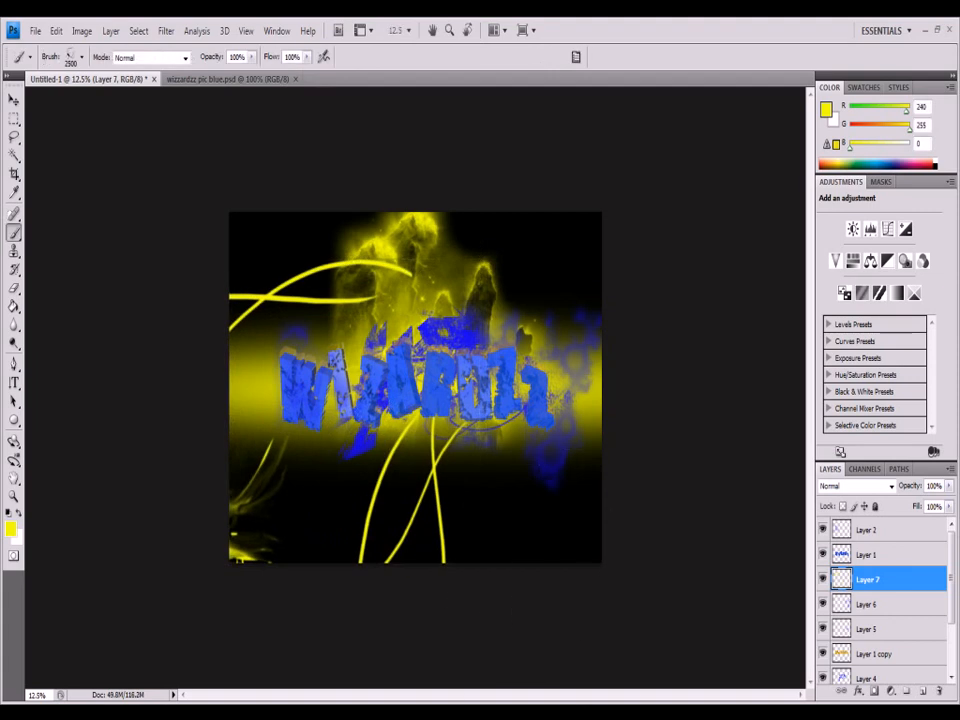
left_click(14, 99)
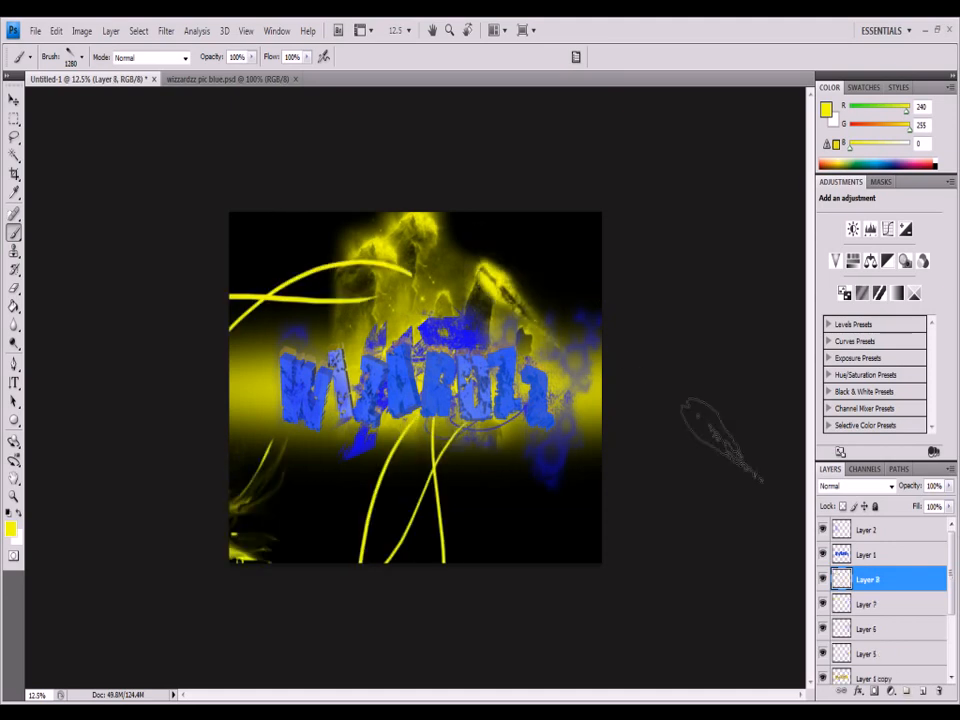
left_click(14, 100)
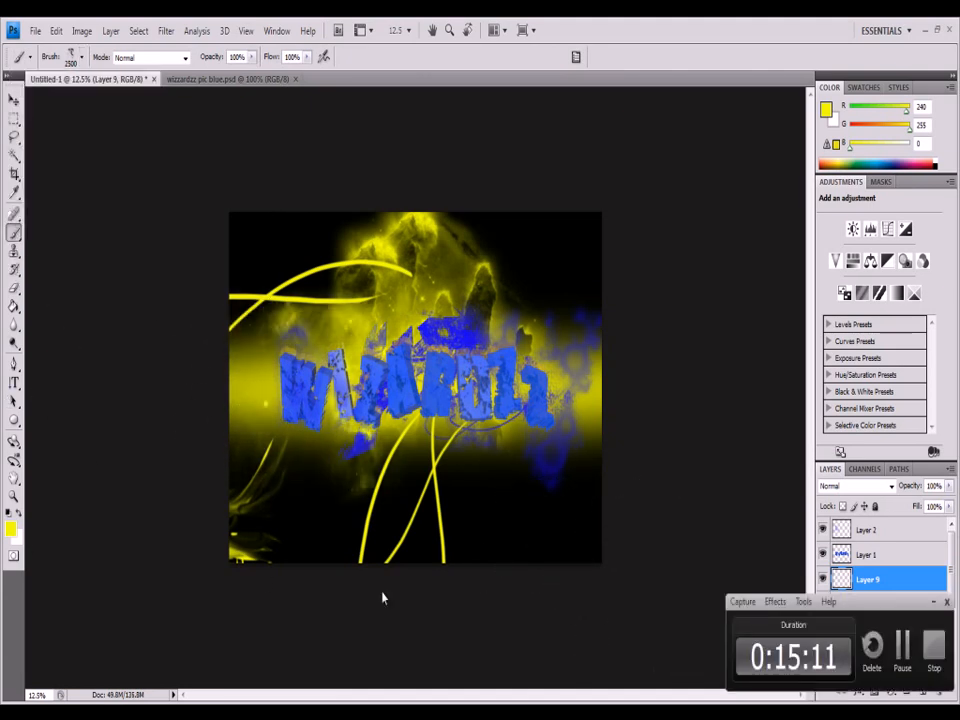
left_click(295, 79)
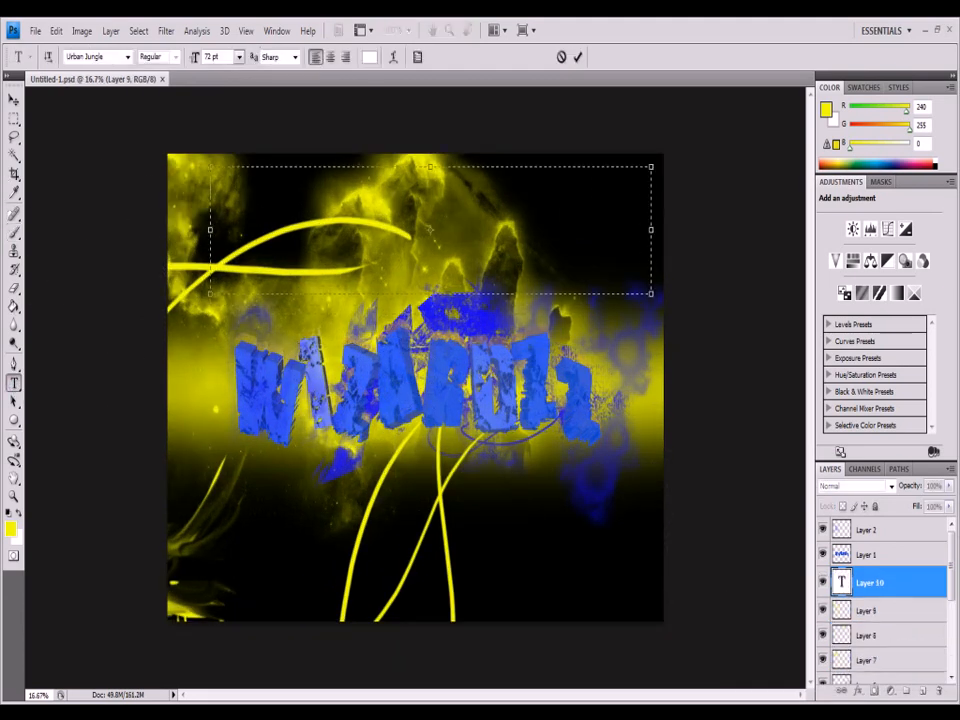
type("HTTP://WWW.YOUTUBE.COM/USER/VVIZARDZZEDITOR")
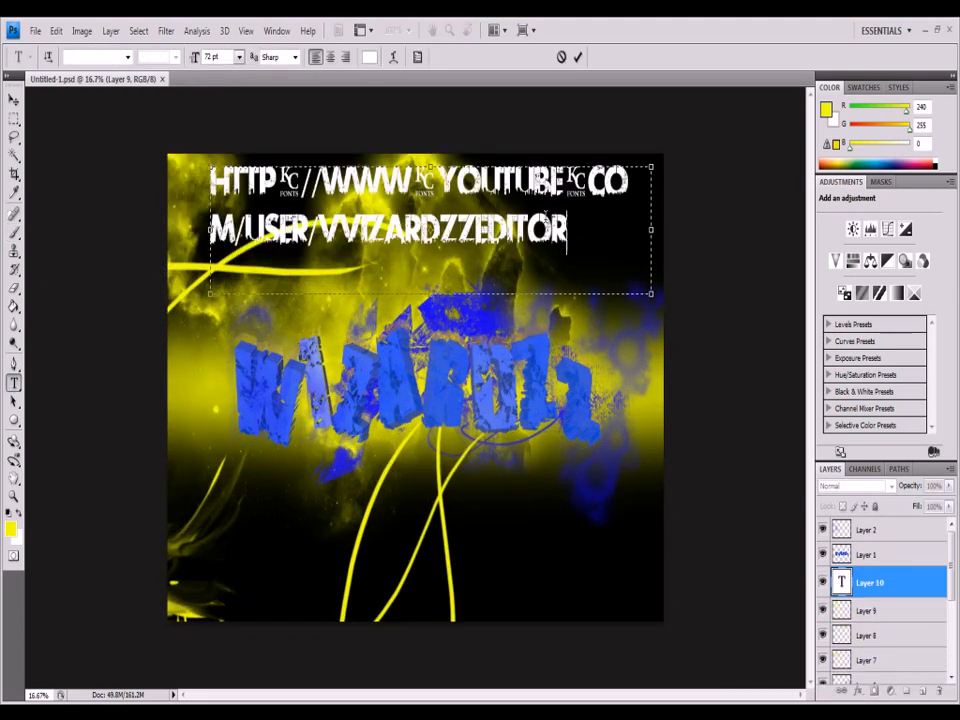
left_click(128, 57)
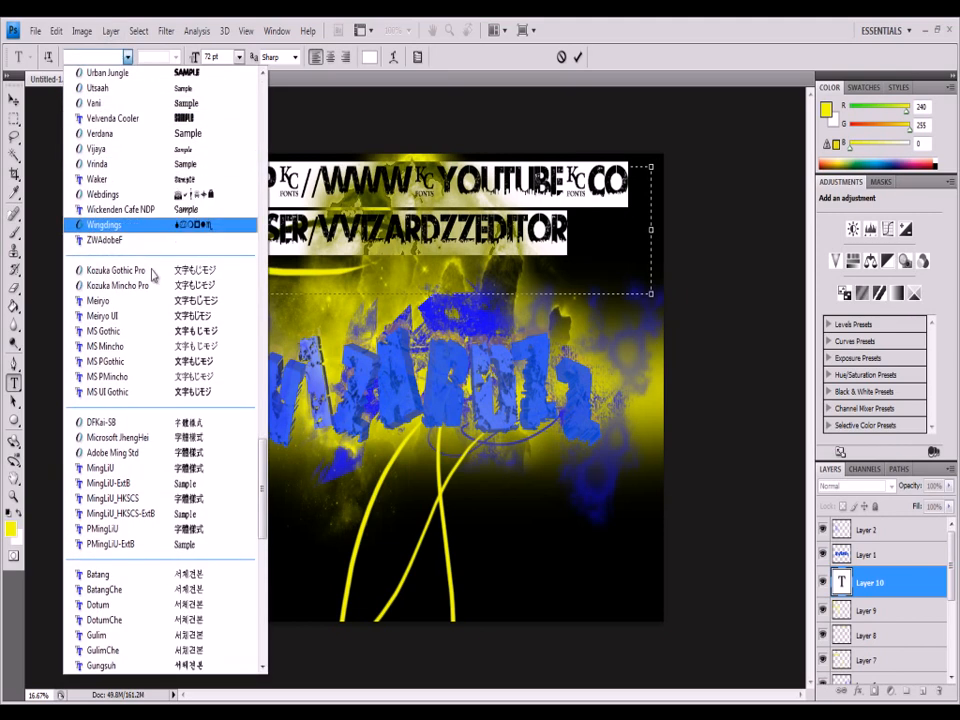
scroll("up", 3)
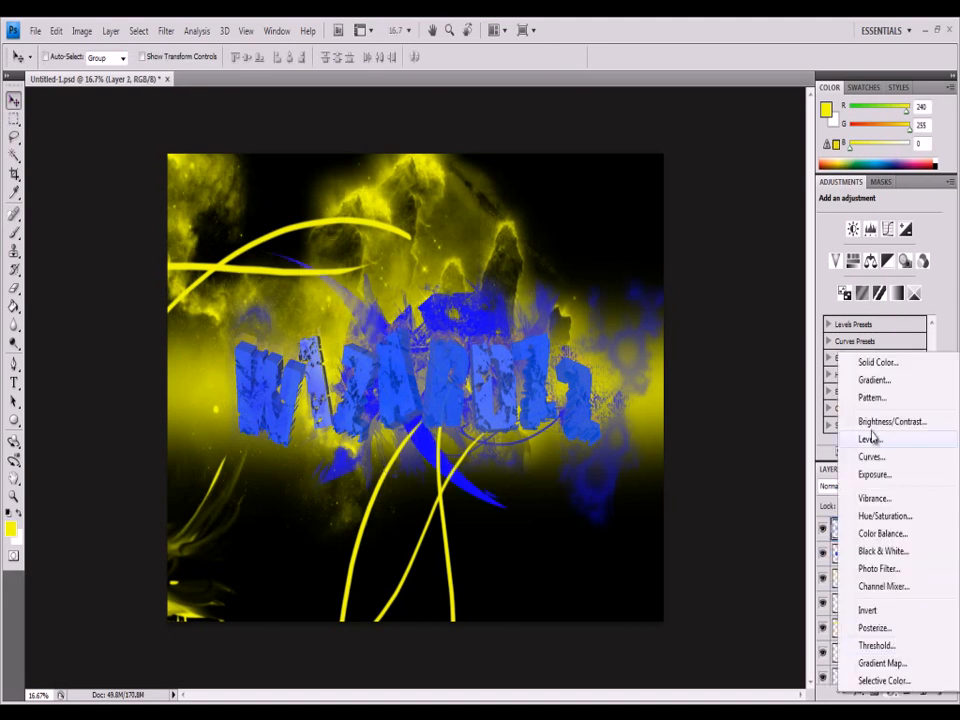
Step: Add a Hue/Saturation layer with hue around -41, making lettering cyan and glow orange
left_click(884, 515)
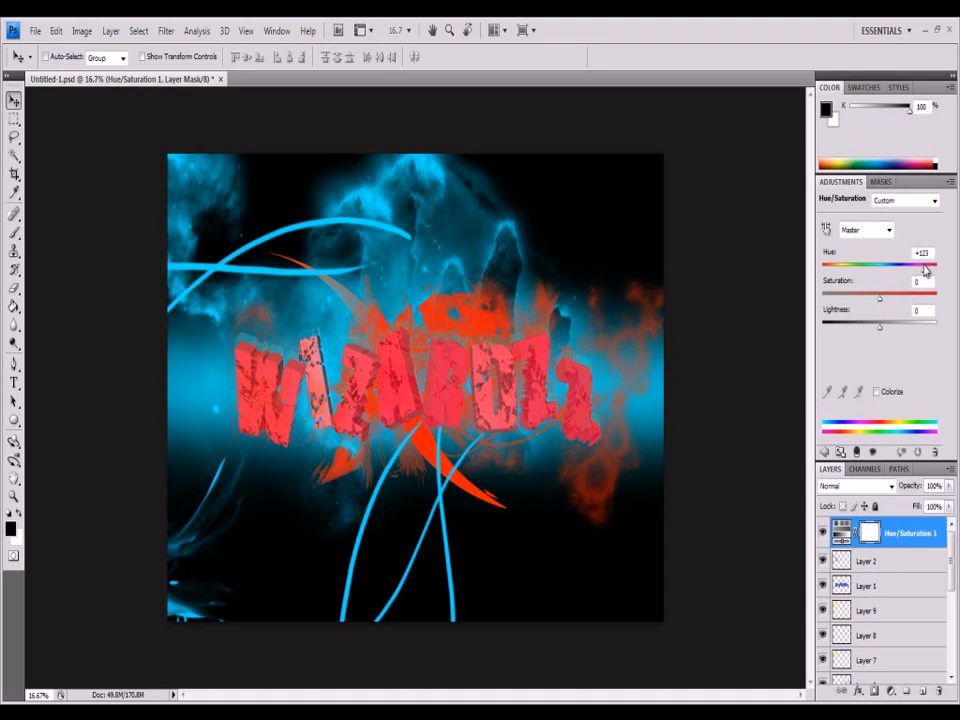
left_click_drag(923, 265, 852, 265)
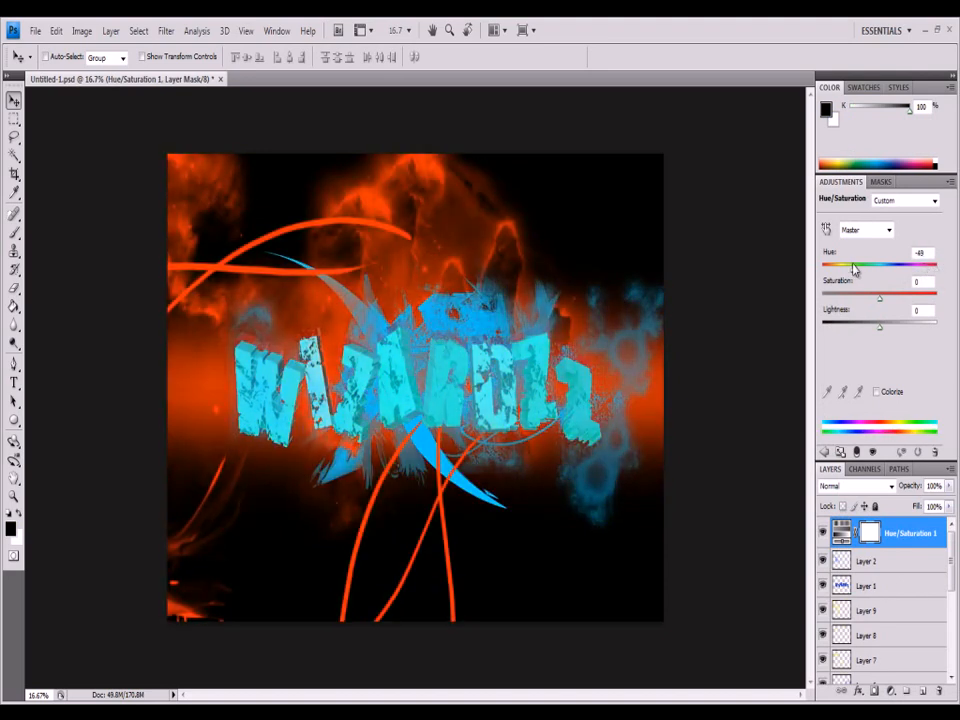
left_click_drag(858, 266, 855, 266)
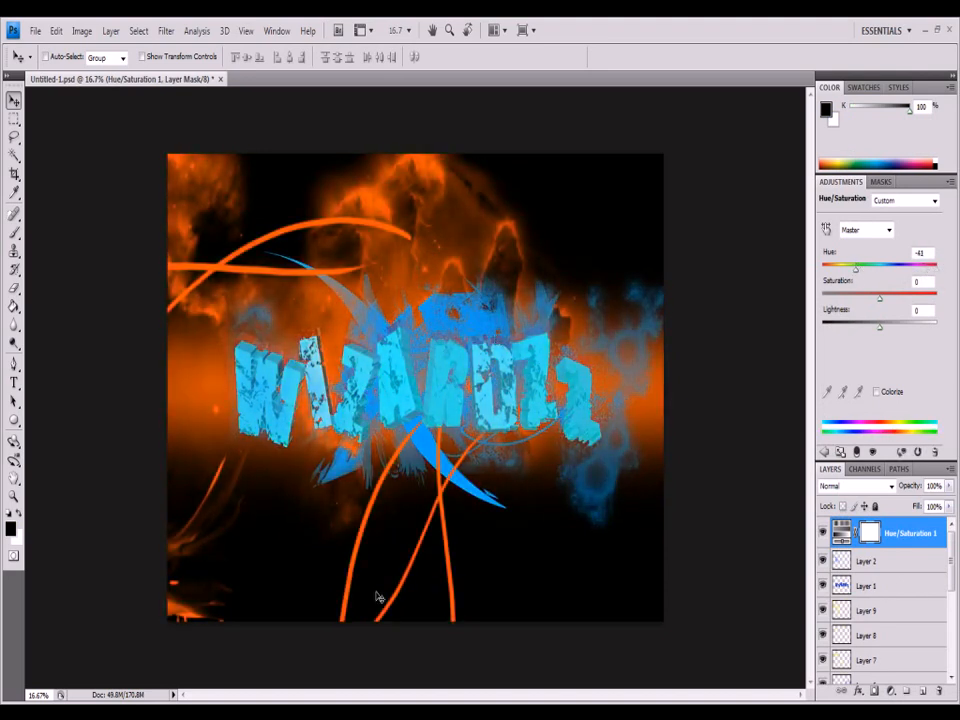